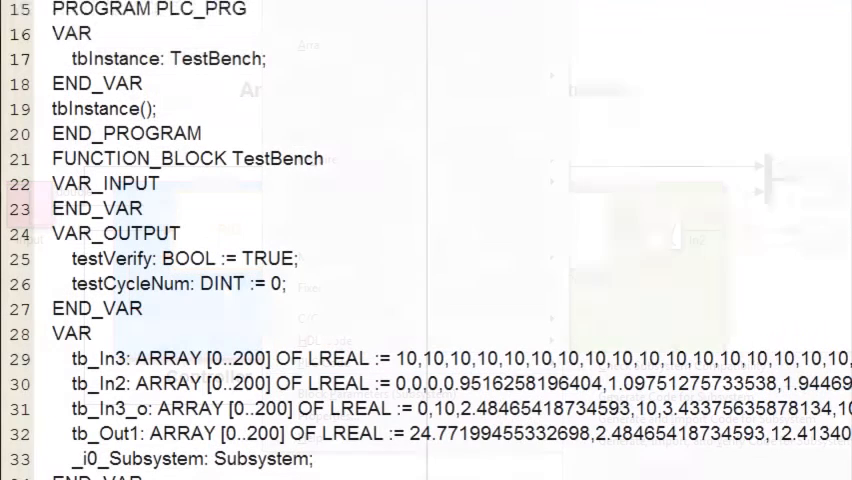
Open the Controller subsystem's PLC code options, targeting 3S CoDeSys 2.3 with output to ./plcsrc
scroll("down", 3)
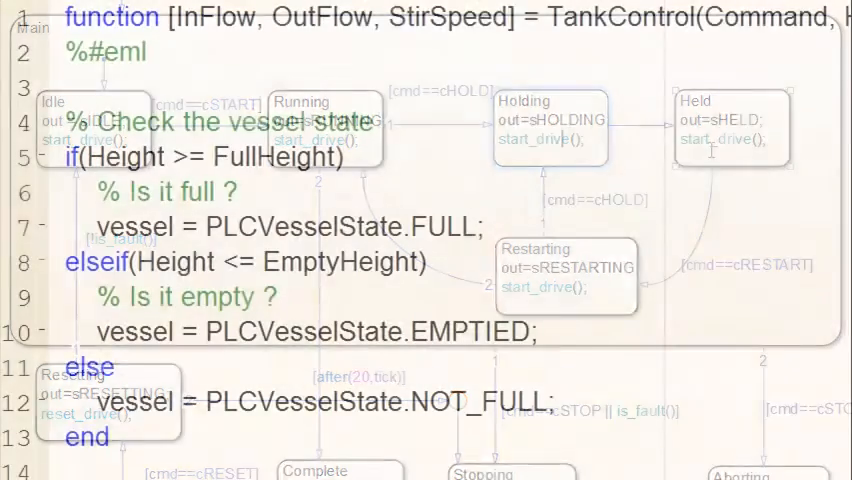
scroll("down", 3)
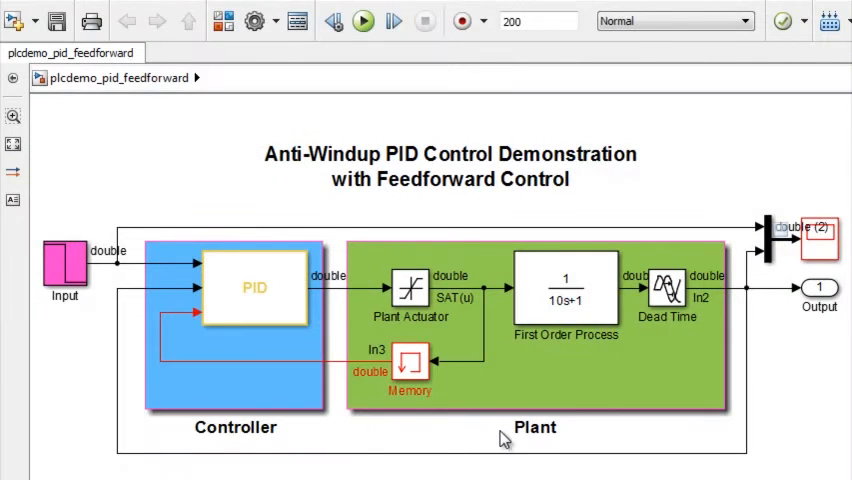
left_click(363, 20)
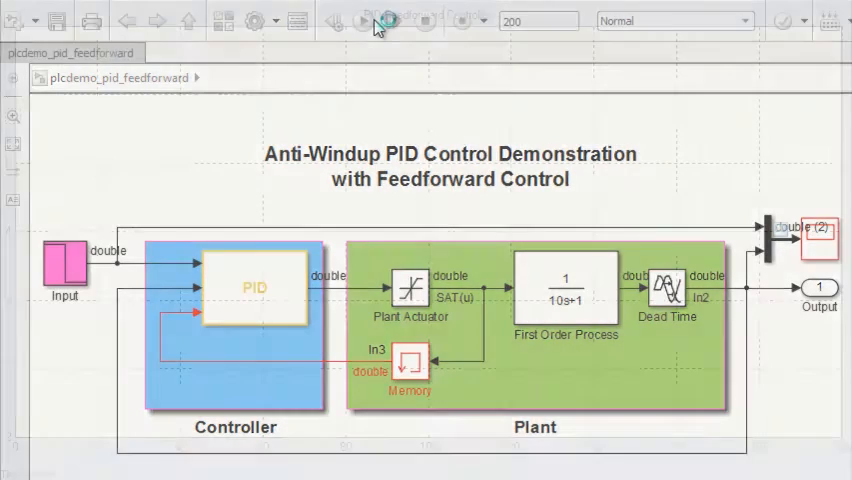
left_click(372, 20)
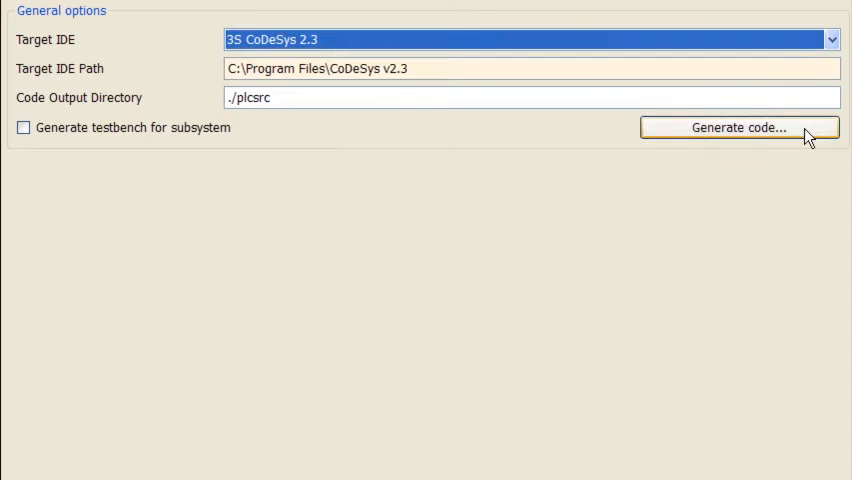
Generate structured text and review the PID_Subsystem block's inputs, states, and initialize/output sections
left_click(727, 127)
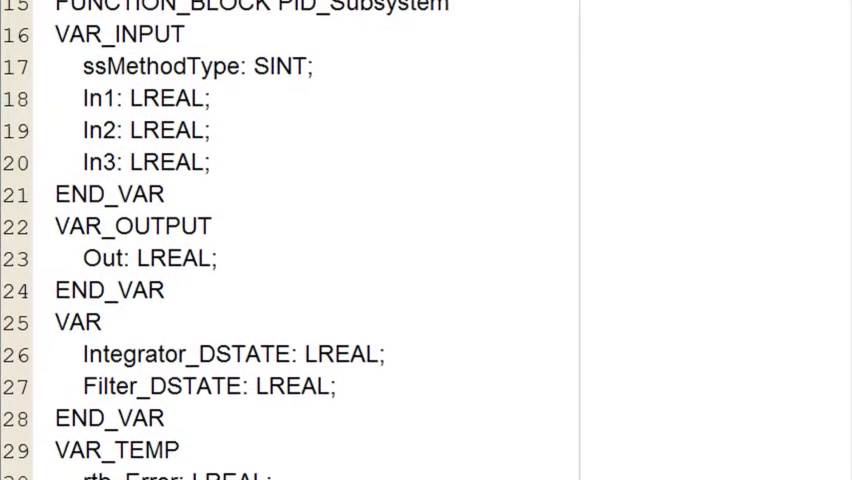
scroll("down", 3)
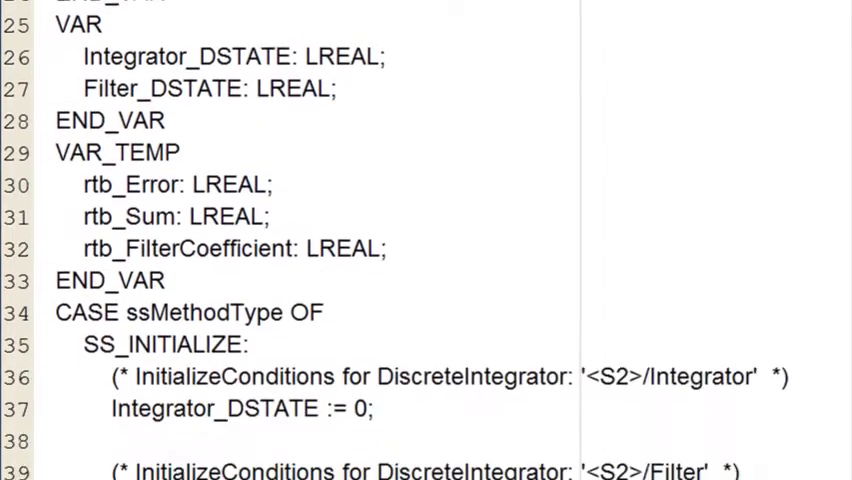
scroll("down", 3)
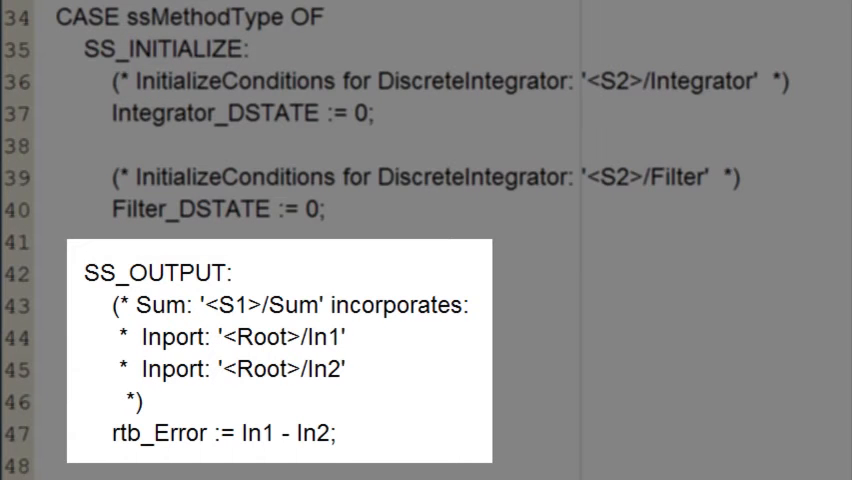
left_click(330, 187)
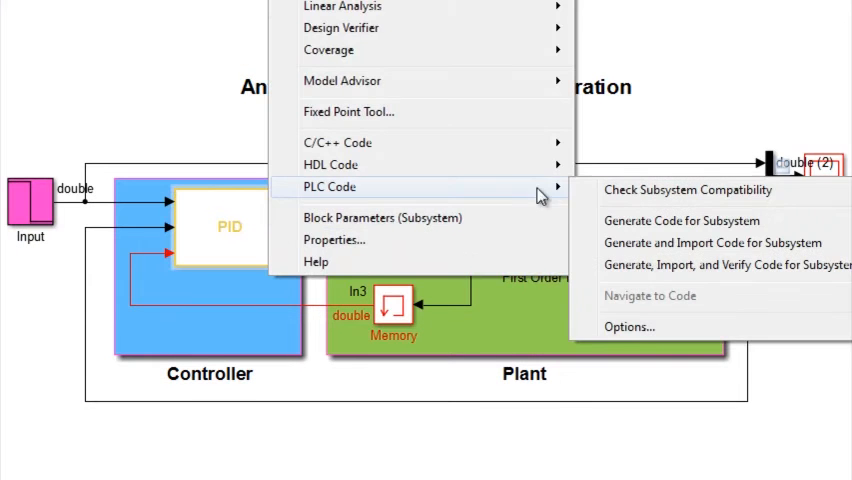
Enable Generate testbench for subsystem and regenerate code, producing the TestBench function block
left_click(630, 326)
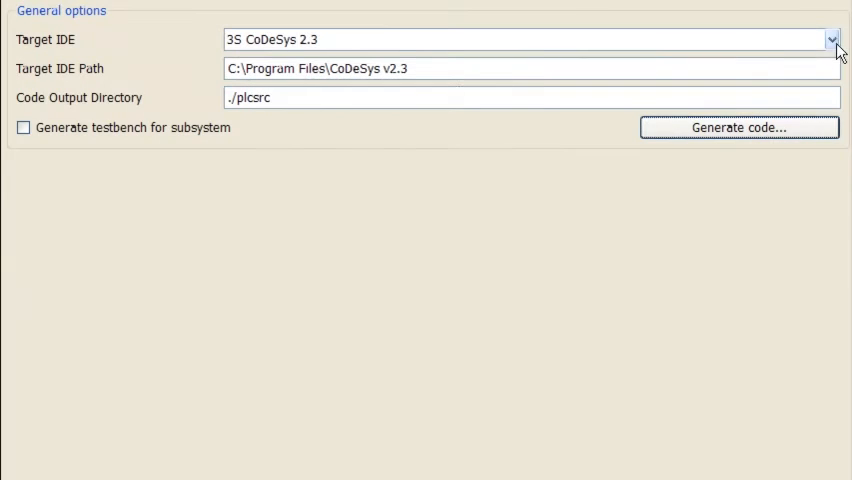
left_click(23, 127)
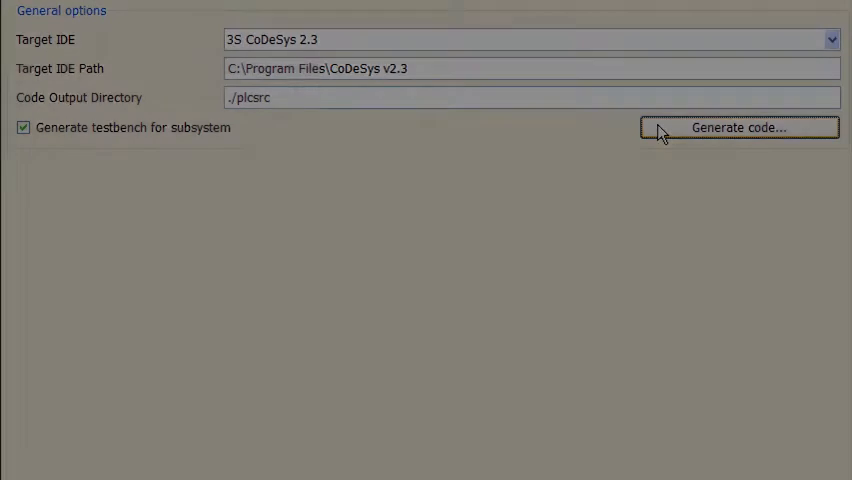
left_click(739, 127)
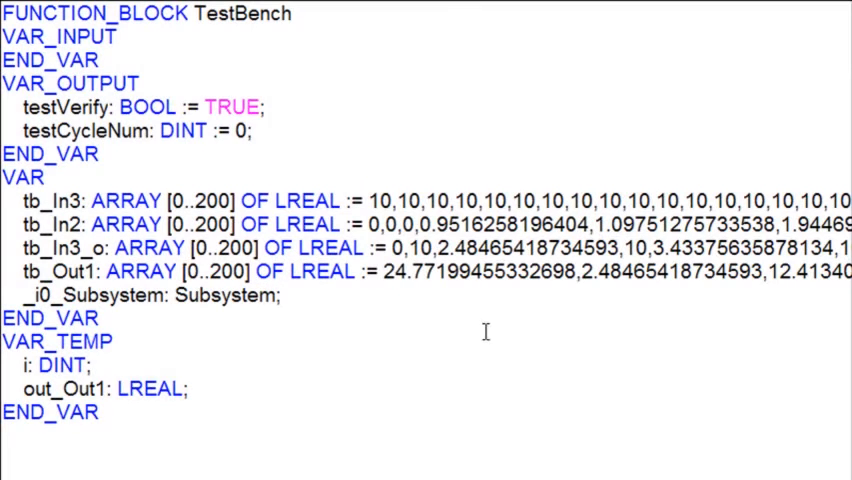